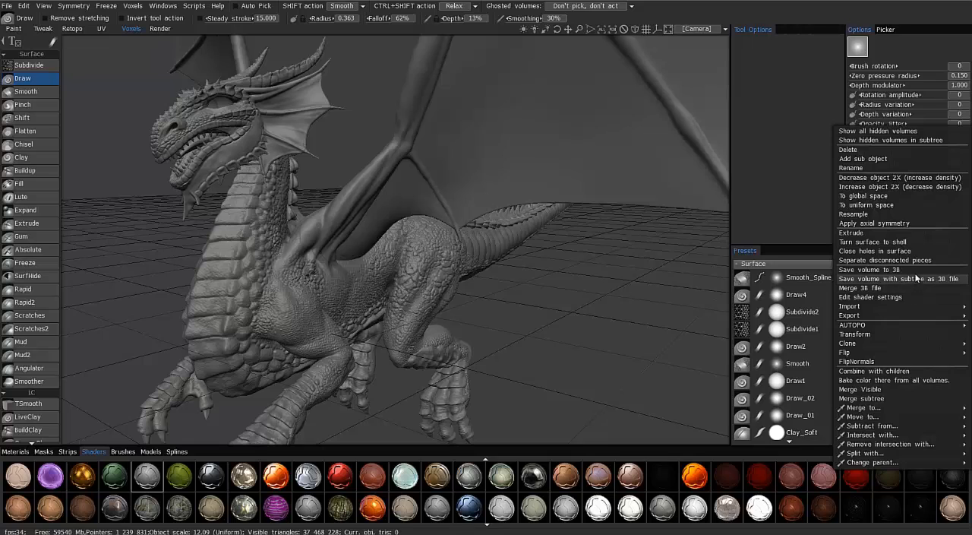
mouse_move(924, 287)
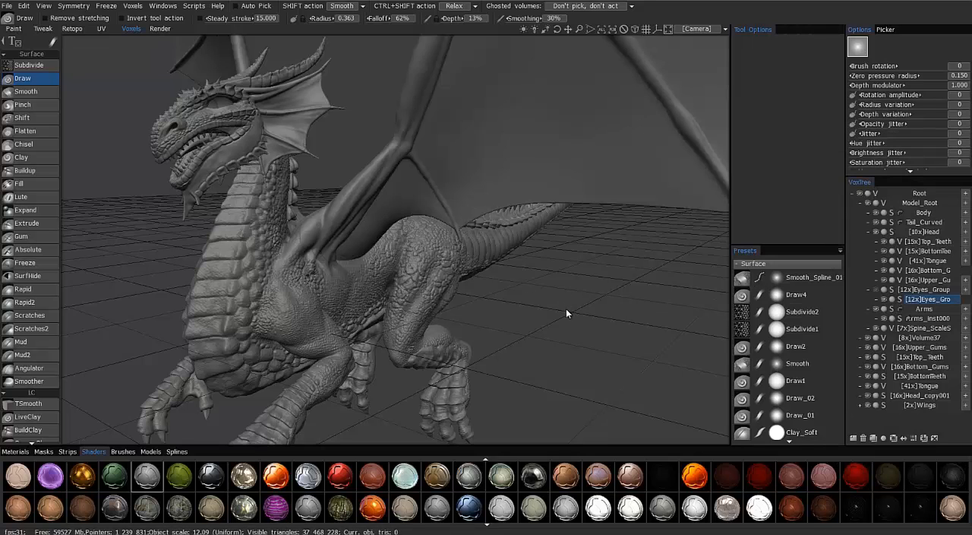
mouse_move(319, 256)
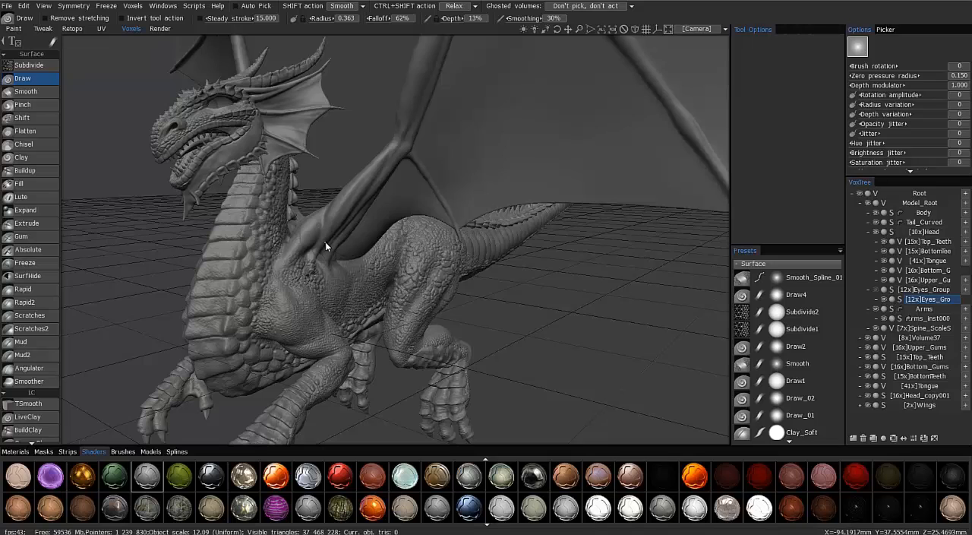
right_click(327, 244)
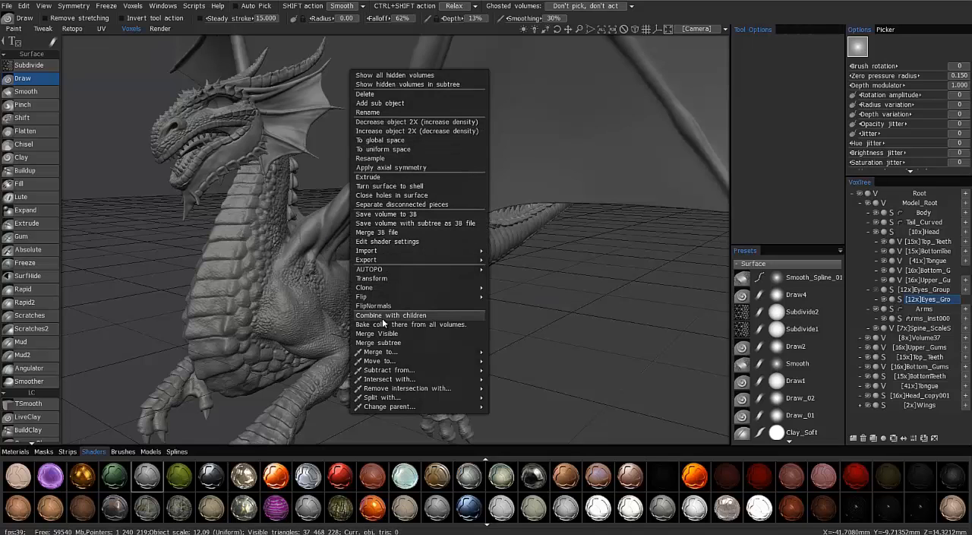
mouse_move(362, 297)
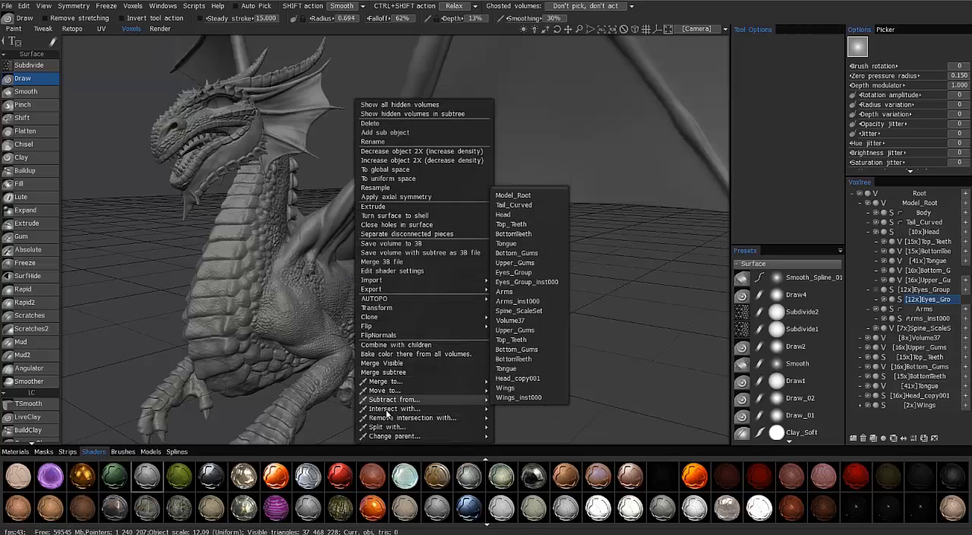
mouse_move(386, 382)
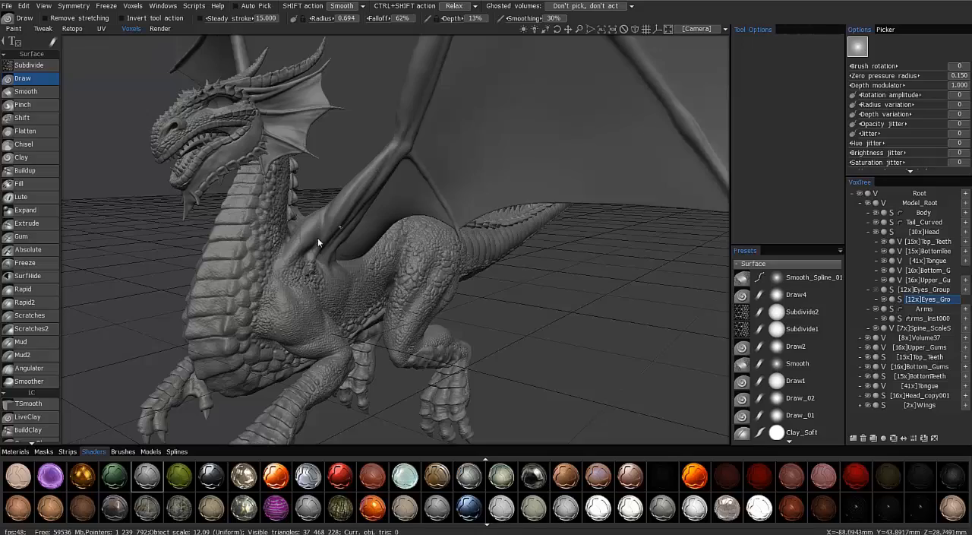
Zoom in on the dragon's wing base and bring up Extrude from the viewport volume menu.
left_click_drag(319, 243, 357, 170)
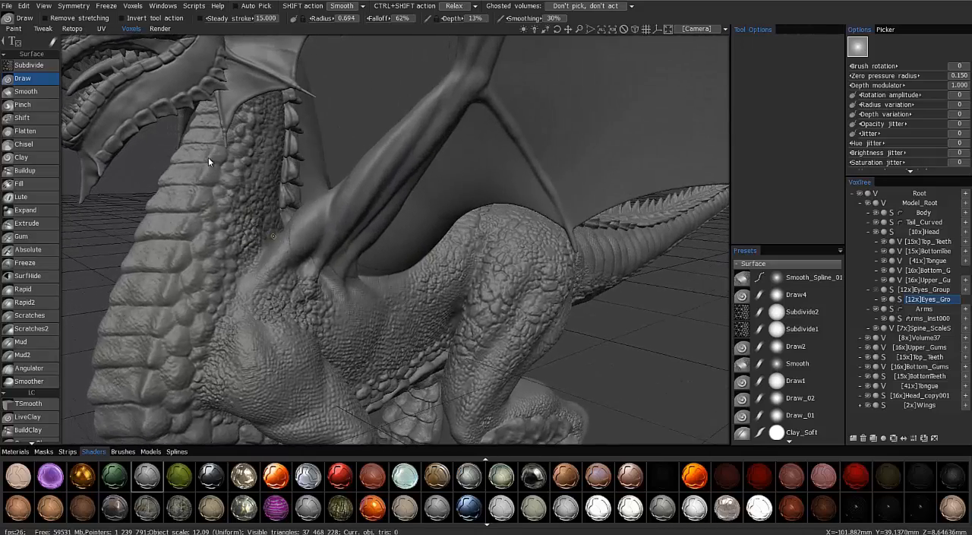
left_click_drag(210, 161, 711, 259)
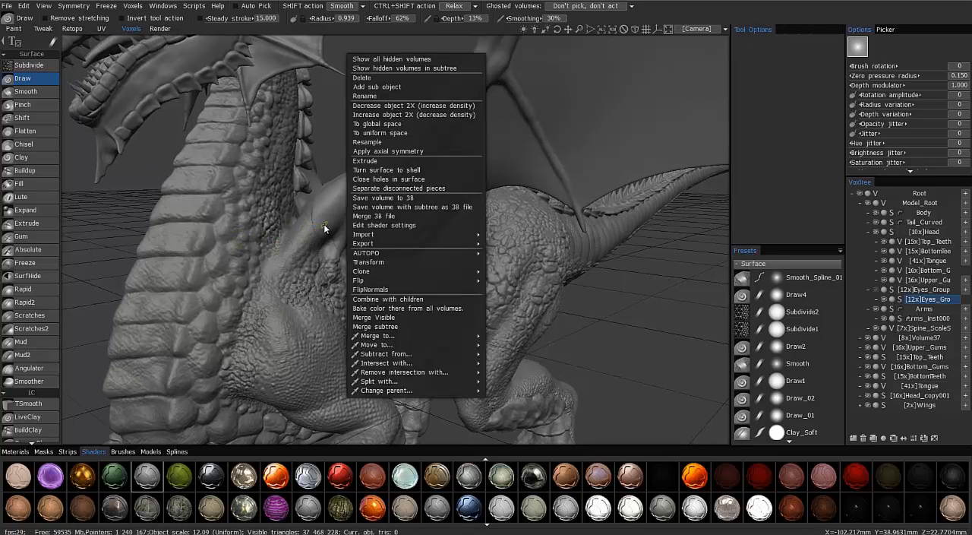
mouse_move(339, 225)
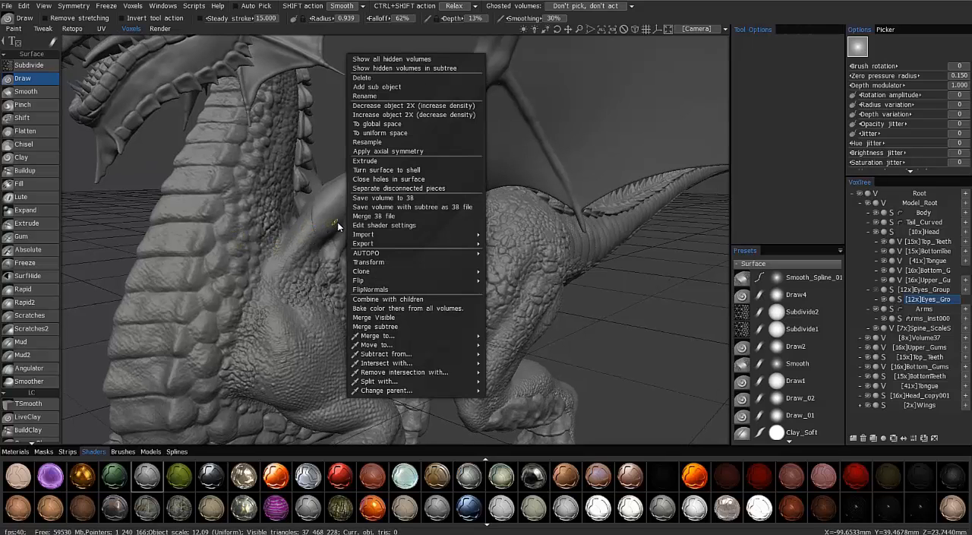
mouse_move(391, 252)
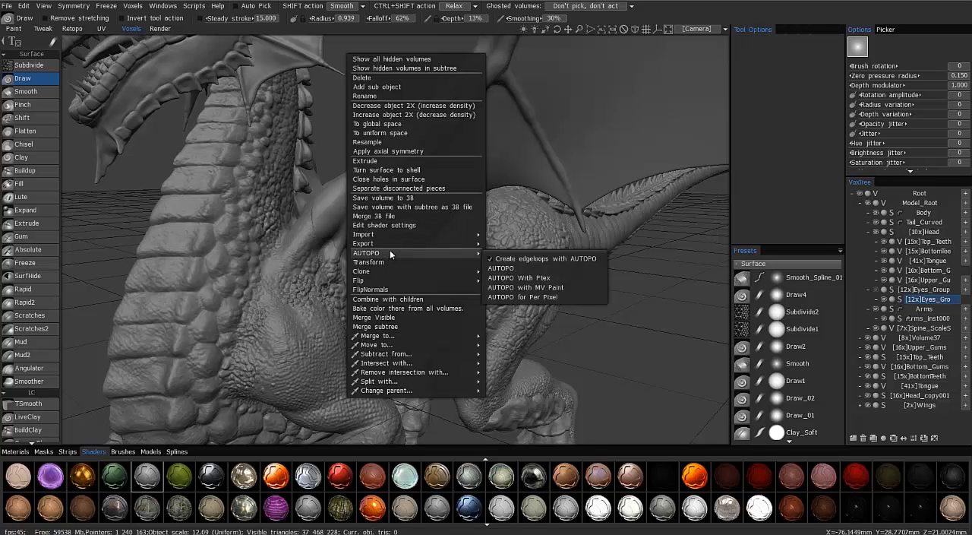
left_click(364, 161)
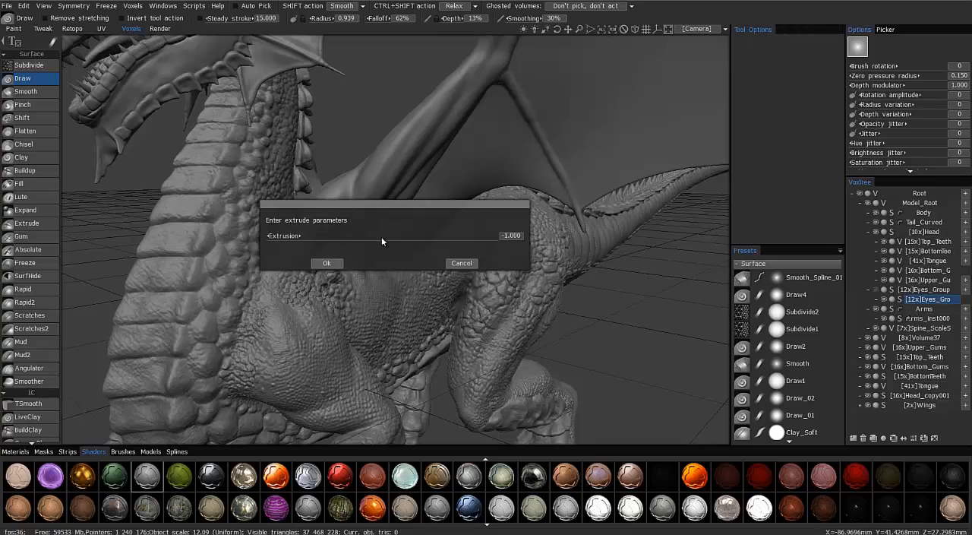
Dismiss the extrude prompt so the Wings volume can be selected instead.
left_click(327, 263)
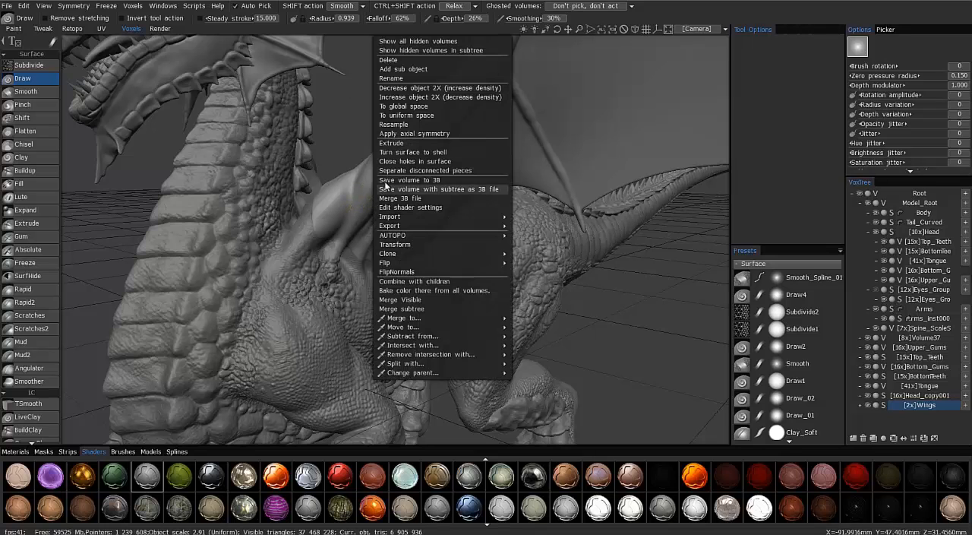
Extrude the Wings volume with Extrusion -0.300 and confirm.
left_click(392, 143)
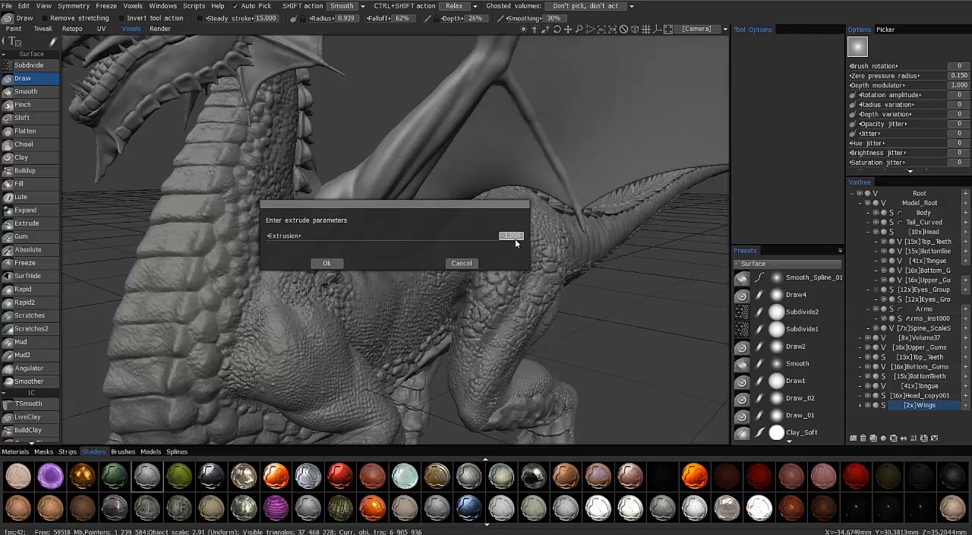
left_click(508, 235)
type("-0.500")
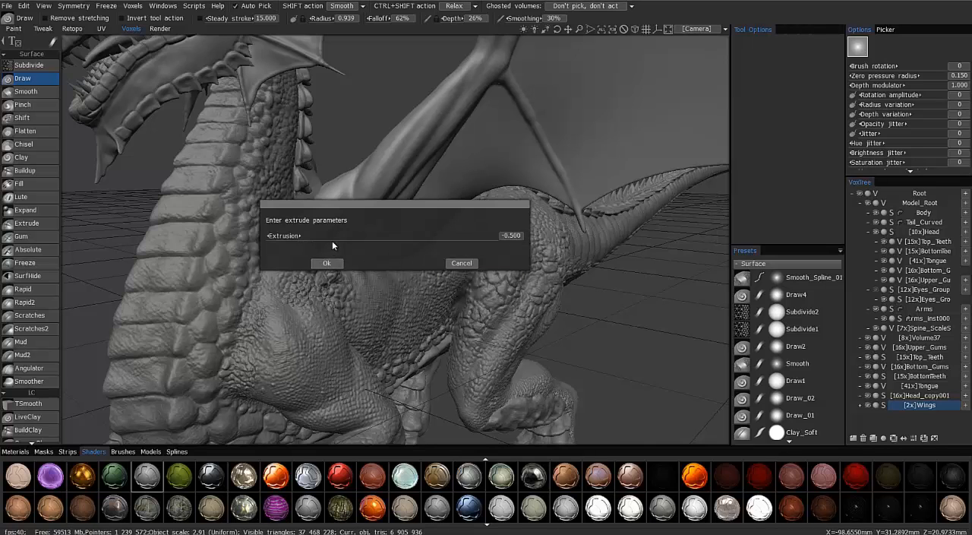
left_click(326, 263)
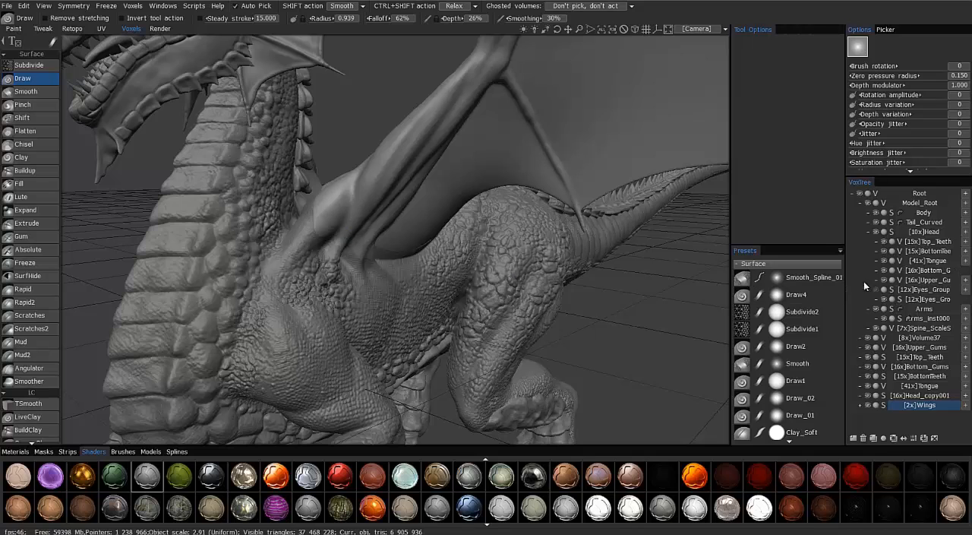
right_click(336, 221)
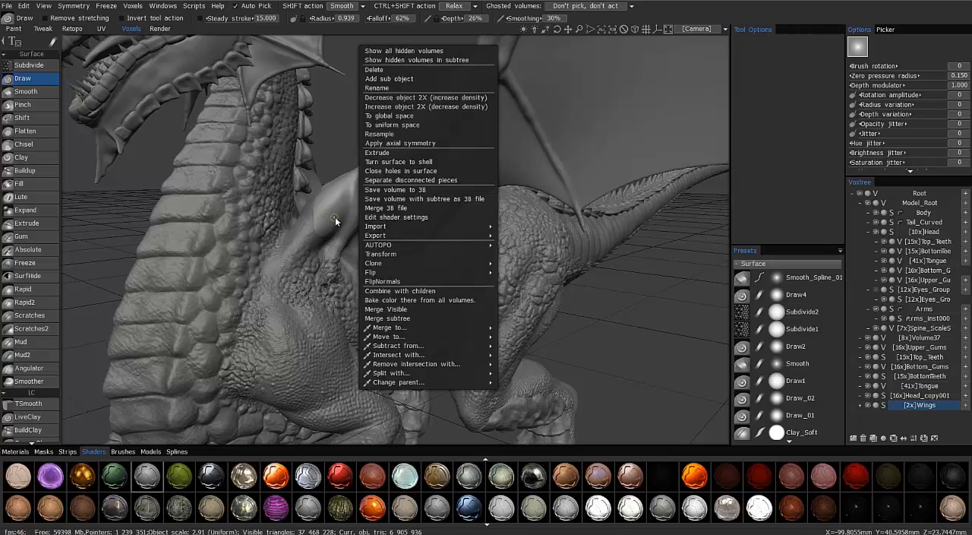
mouse_move(345, 222)
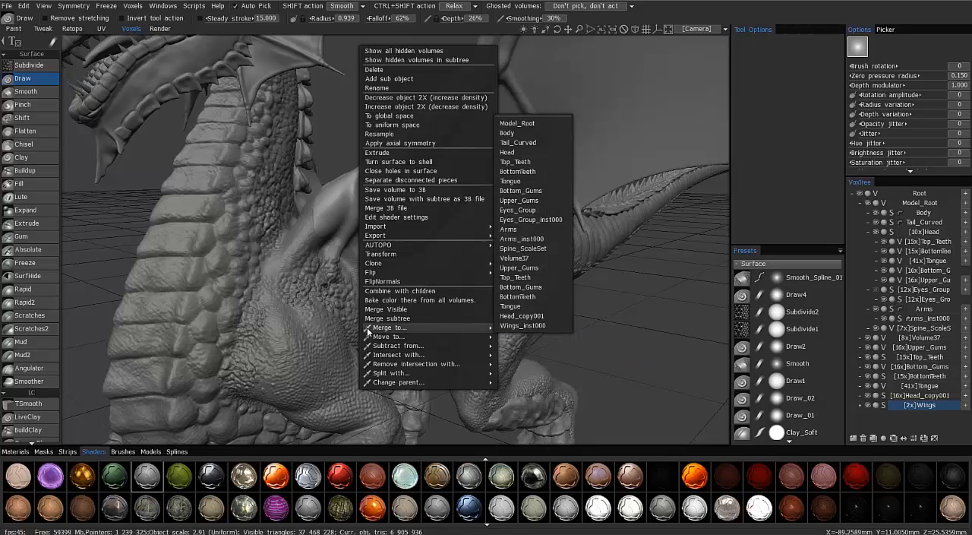
mouse_move(389, 328)
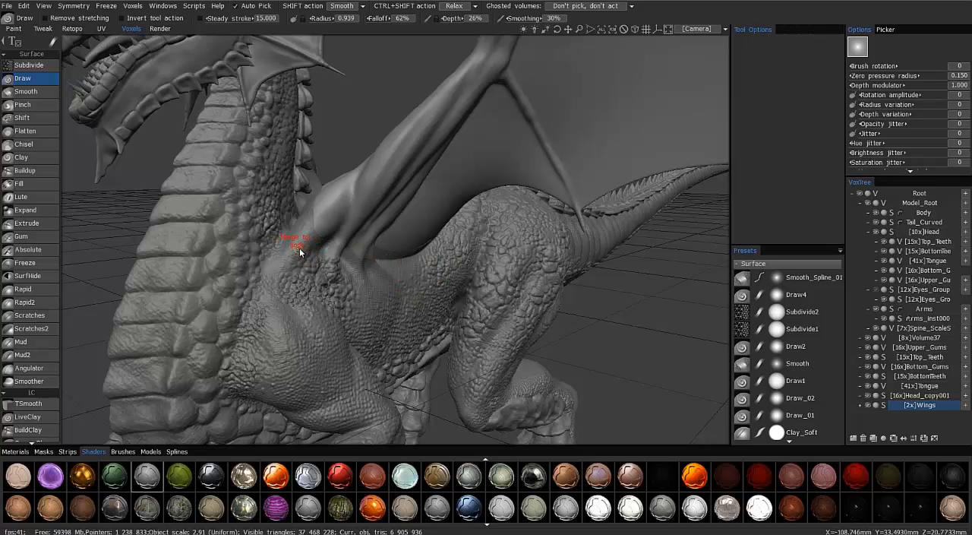
mouse_move(323, 219)
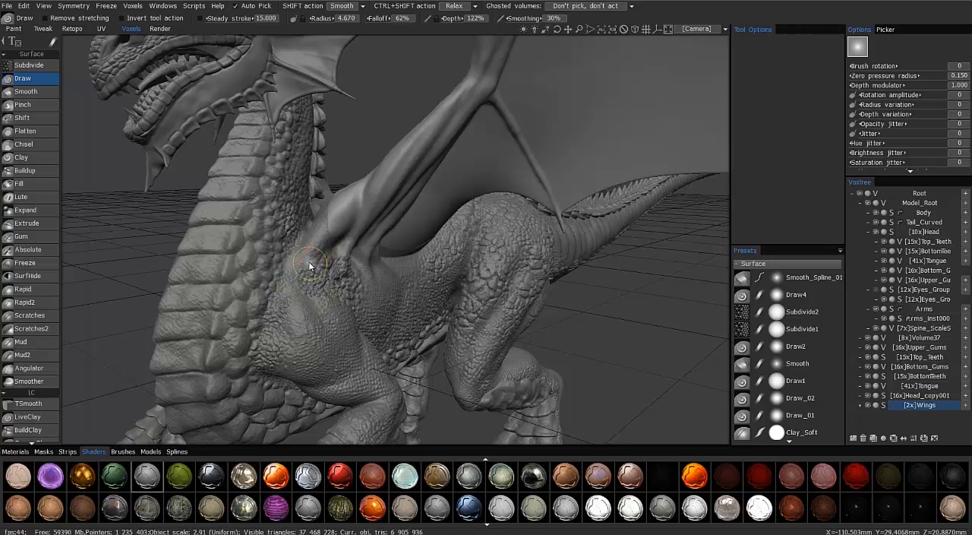
Reopen the viewport volume menu, then close it to view the full dragon.
right_click(310, 265)
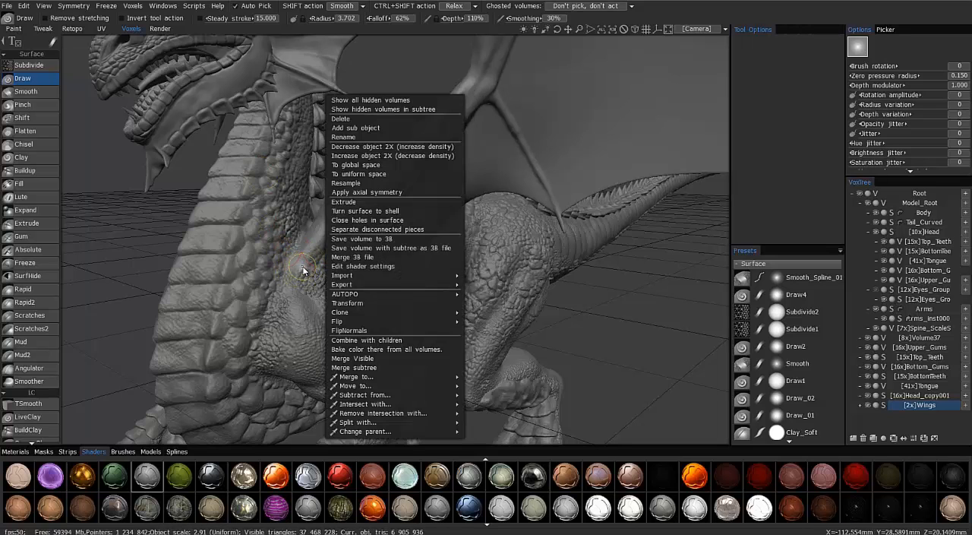
mouse_move(440, 319)
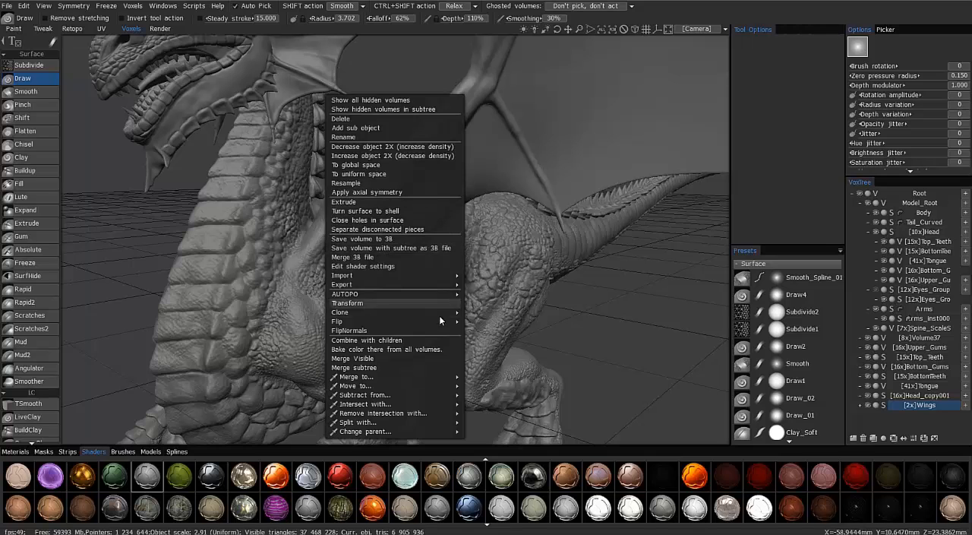
left_click(625, 320)
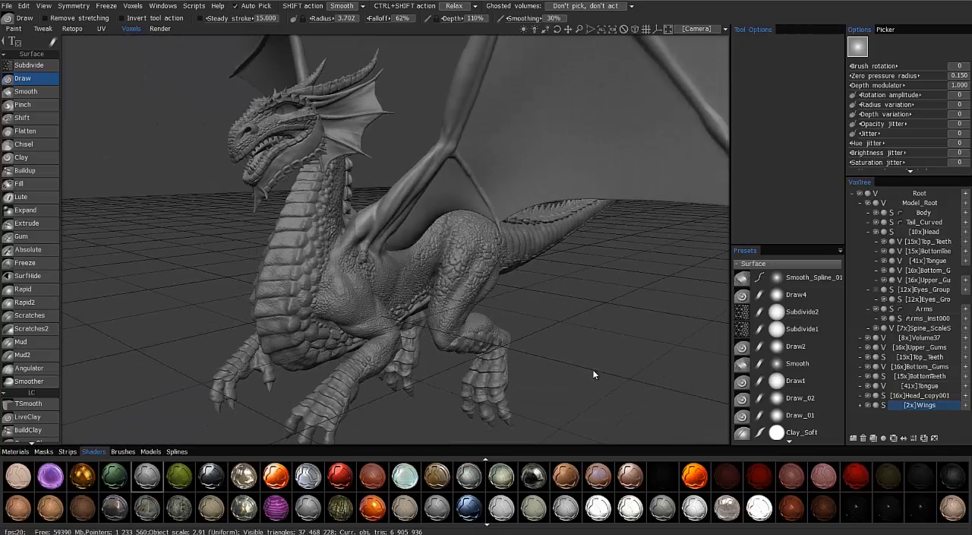
mouse_move(304, 270)
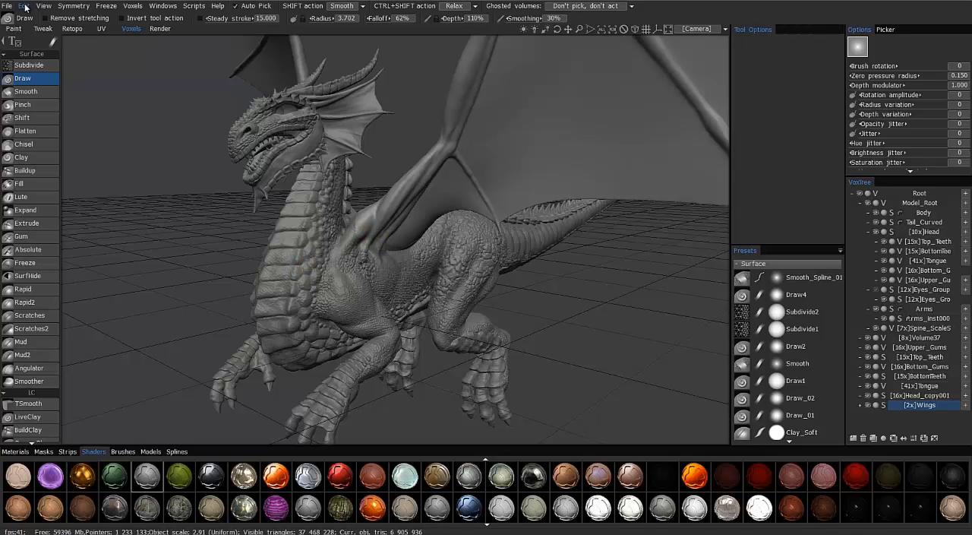
In Preferences, uncheck Enable VoxTree properties by RMB and confirm.
left_click(25, 6)
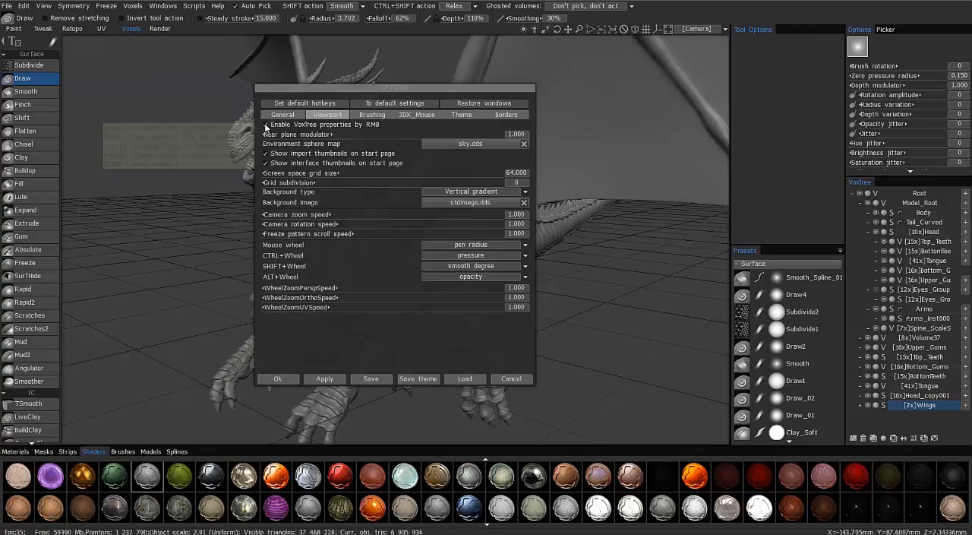
left_click(266, 124)
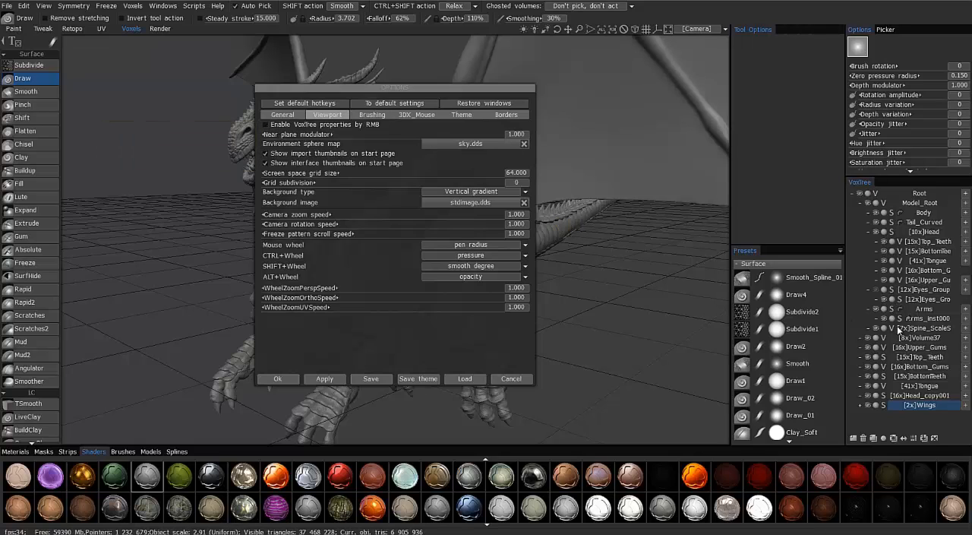
left_click(266, 124)
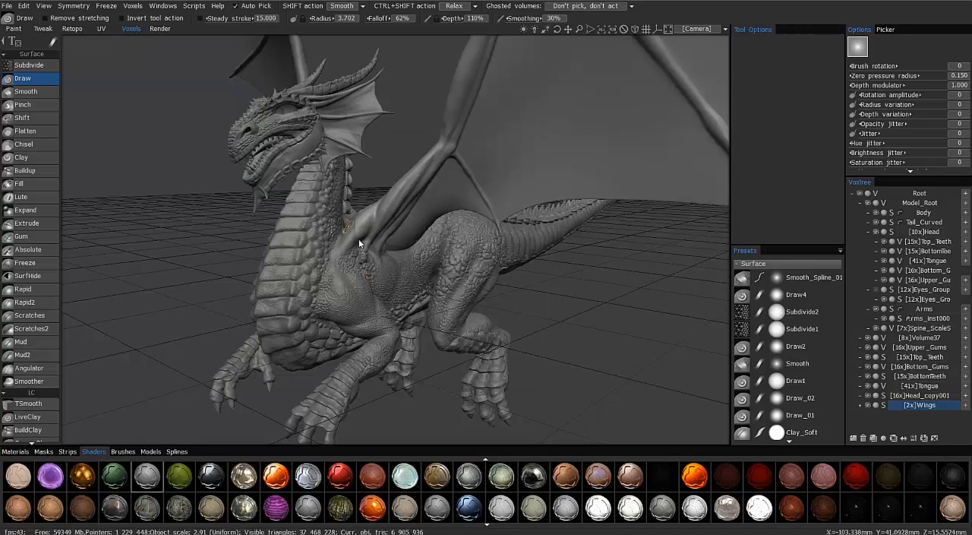
right_click(366, 234)
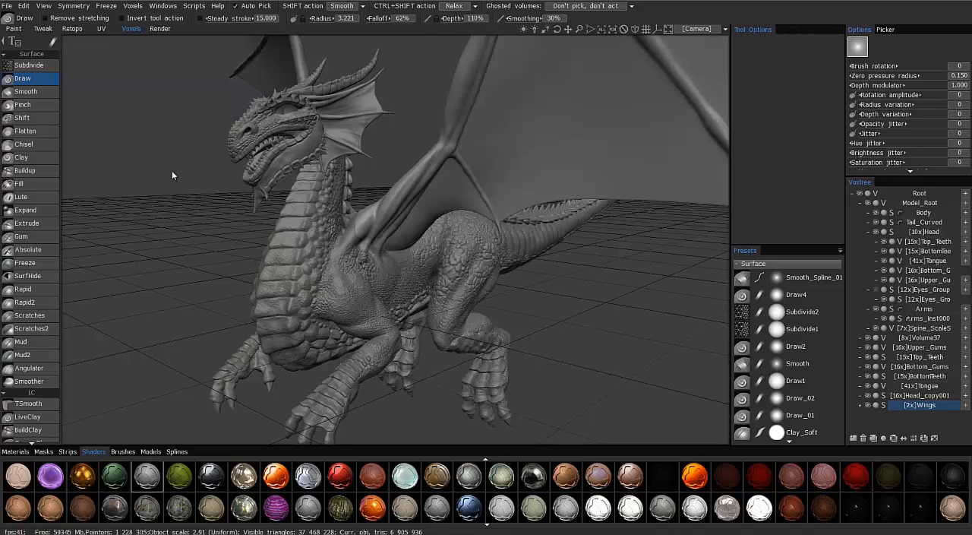
mouse_move(227, 257)
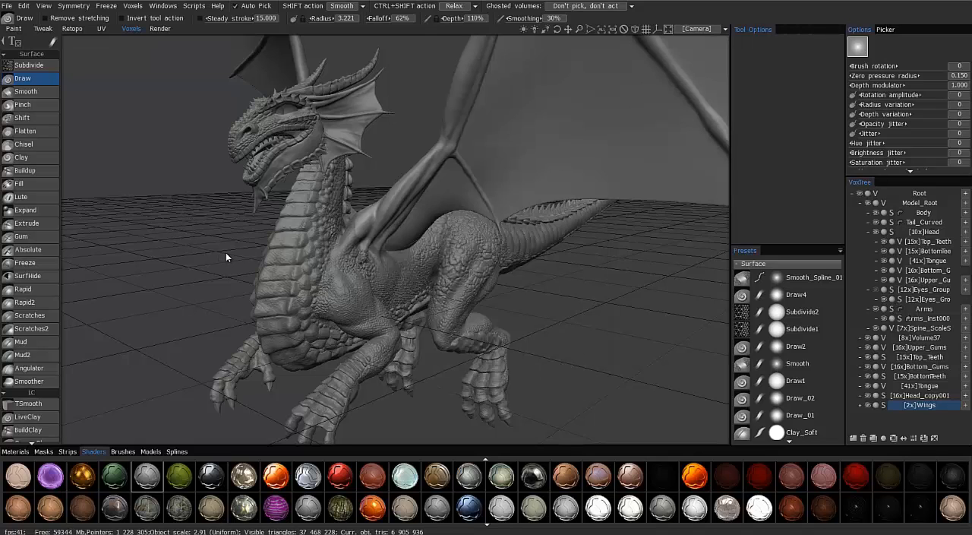